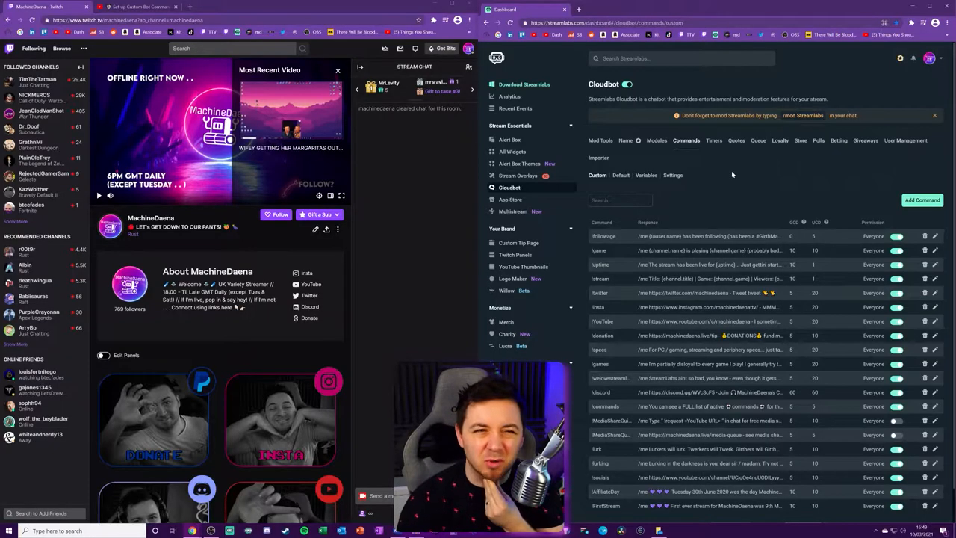
mouse_move(736, 163)
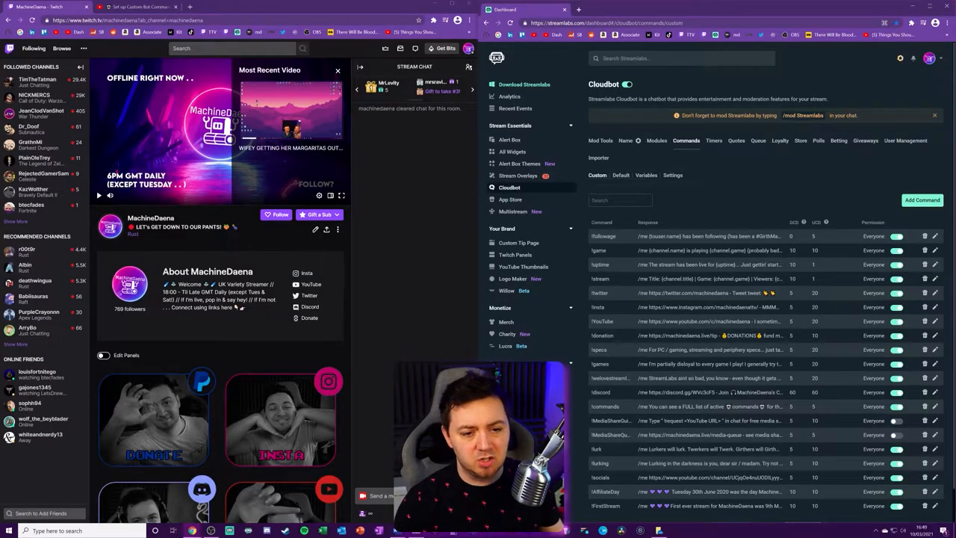
mouse_move(509, 188)
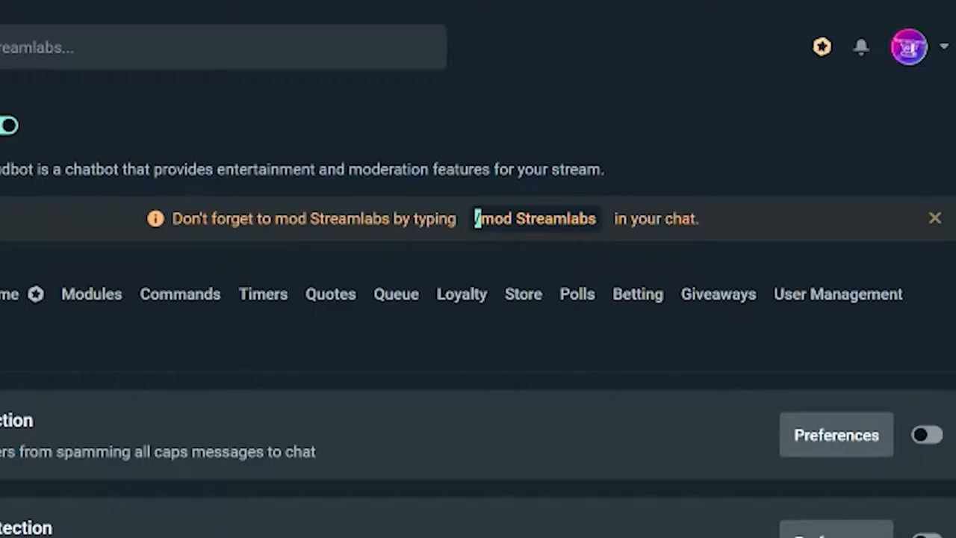
Select the '!mod Streamlabs' chat command in the reminder banner and view Mod Tools
double_click(535, 218)
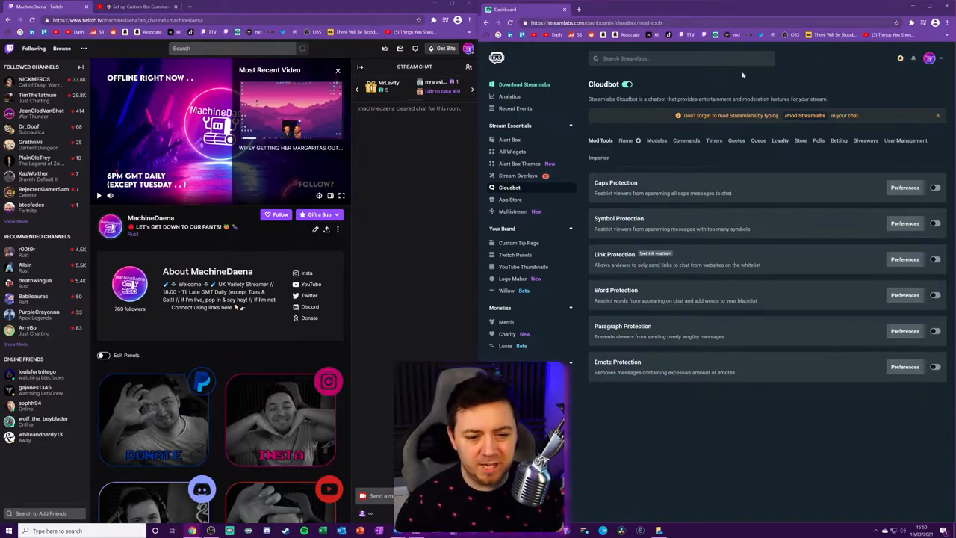
mouse_move(647, 105)
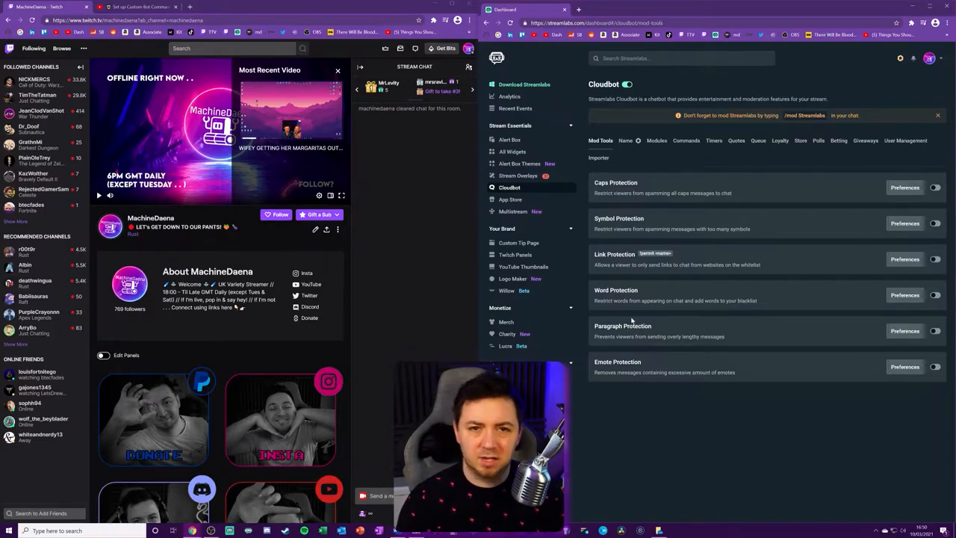
mouse_move(765, 442)
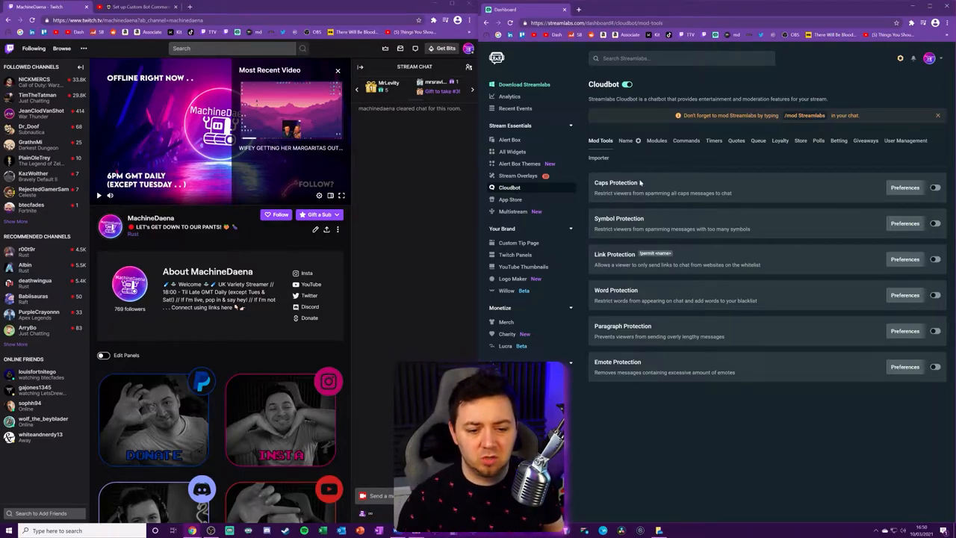
mouse_move(668, 436)
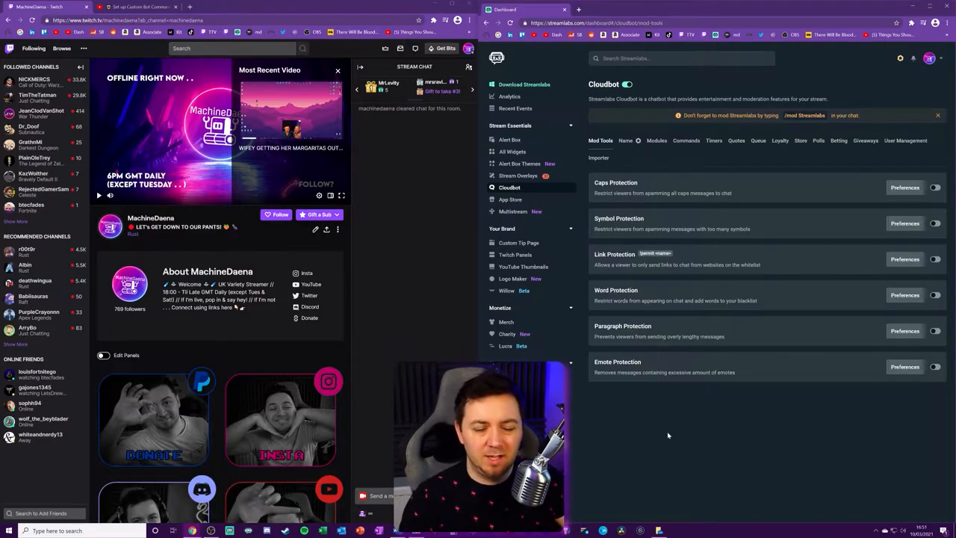
mouse_move(643, 485)
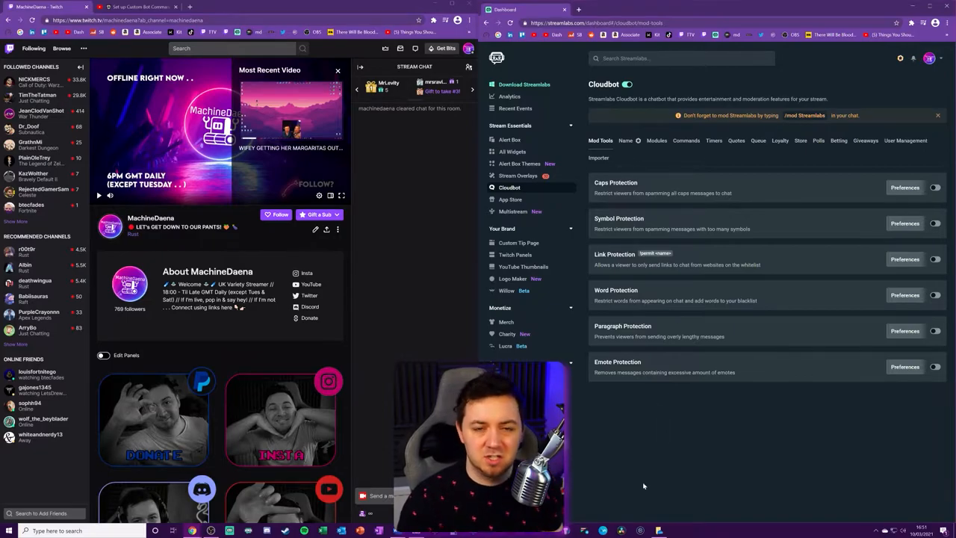
Show Cloudbot's Name settings with the connected Twitch account and alert box options
click(626, 141)
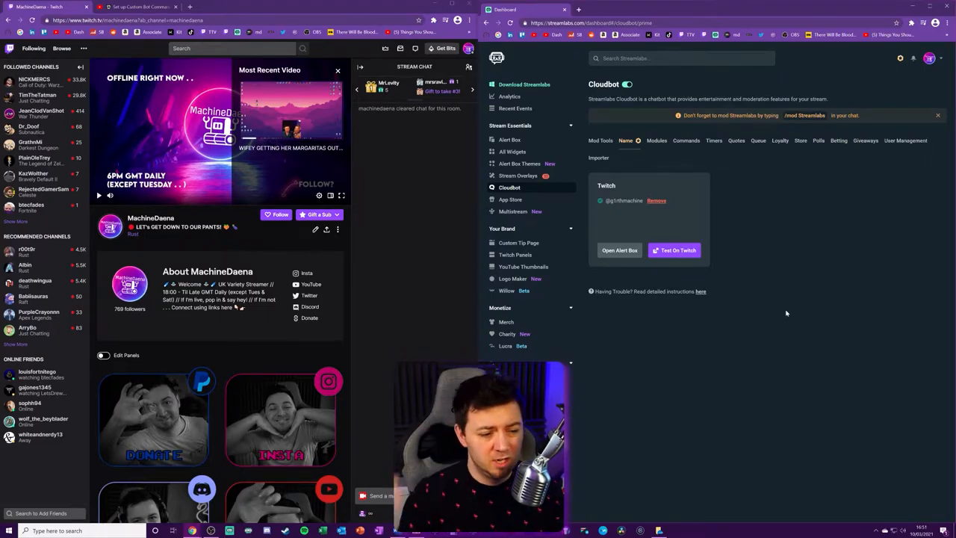
Browse the Cloudbot Modules list, then view the chat timers
click(658, 140)
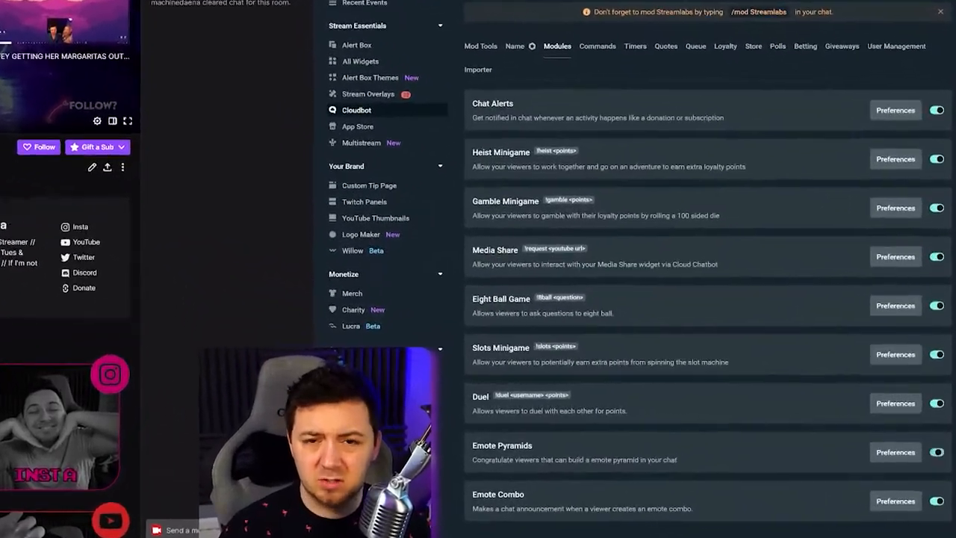
scroll(down, 3)
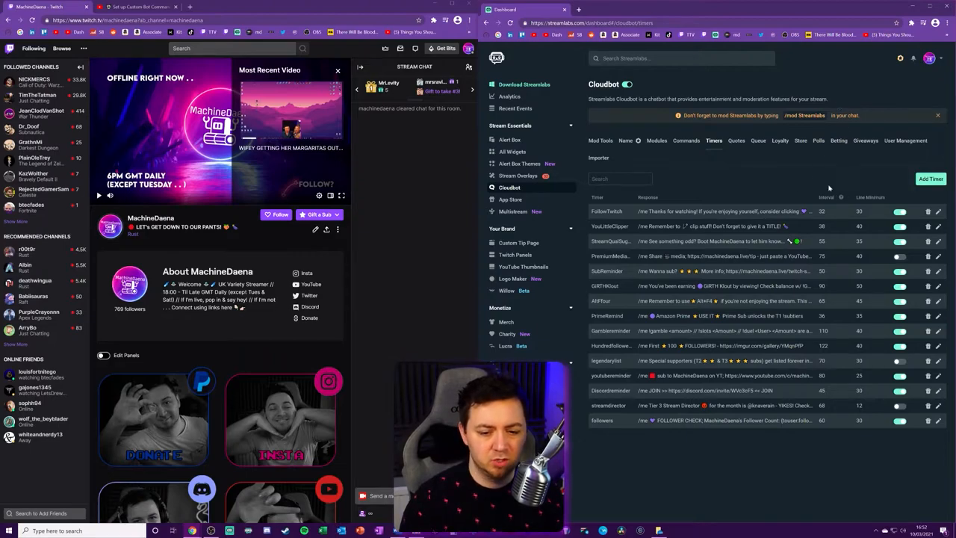
Glance at the saved Quotes, then view the empty viewer Queue
click(735, 141)
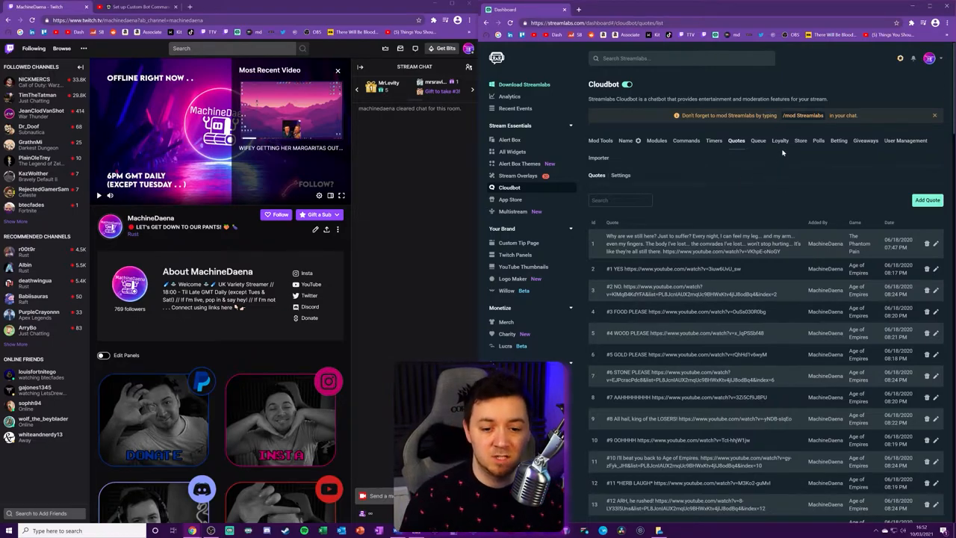
click(759, 140)
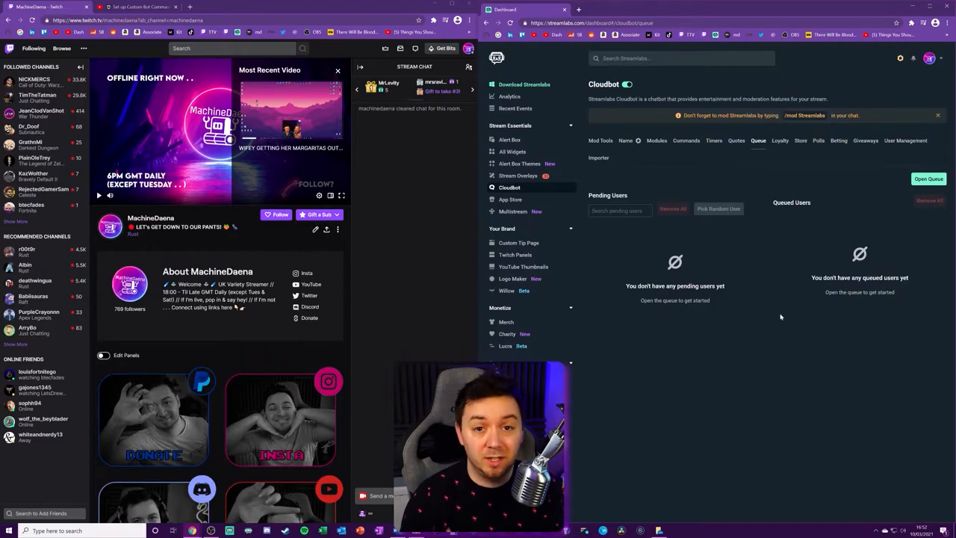
View the Loyalty users list with viewers' points and hours
click(780, 140)
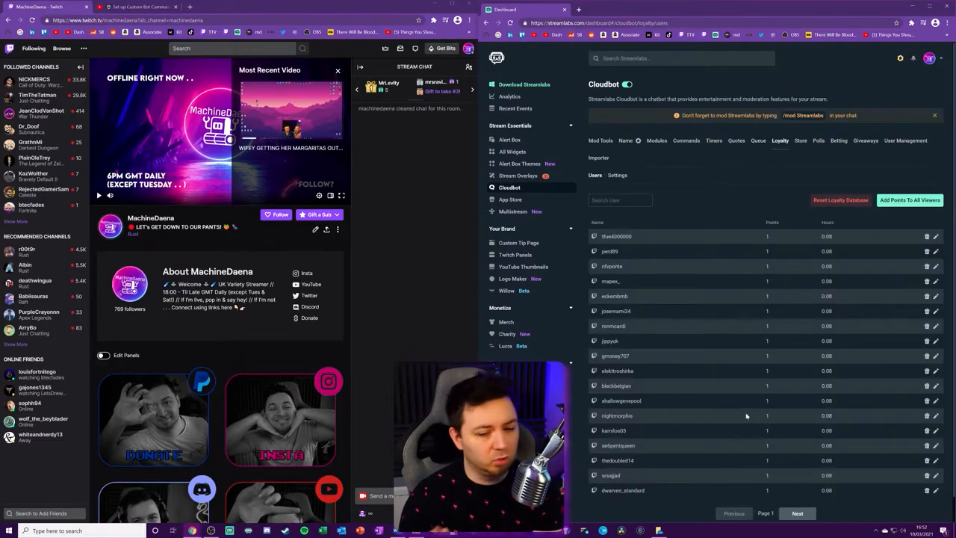
mouse_move(762, 398)
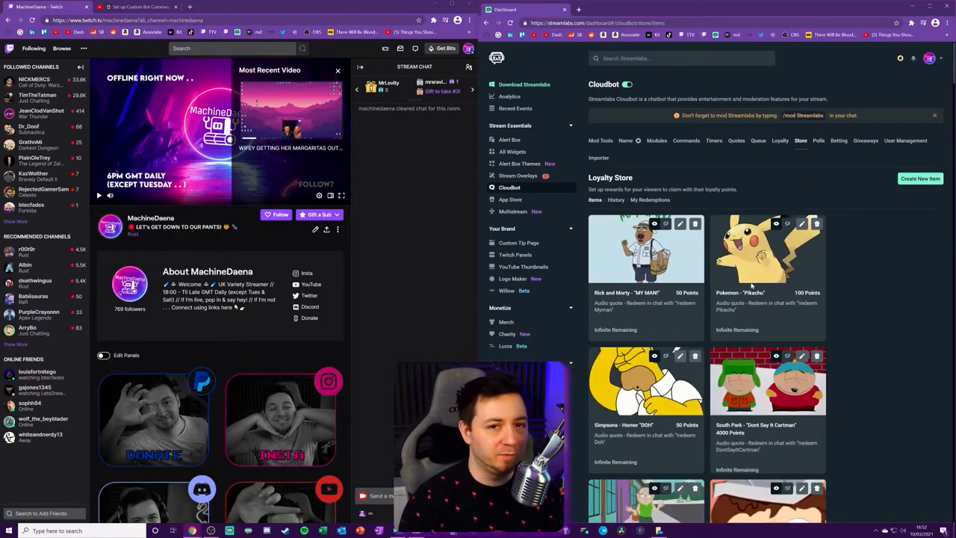
Browse Polls, Betting and Giveaways, then return to the custom Commands list
click(819, 140)
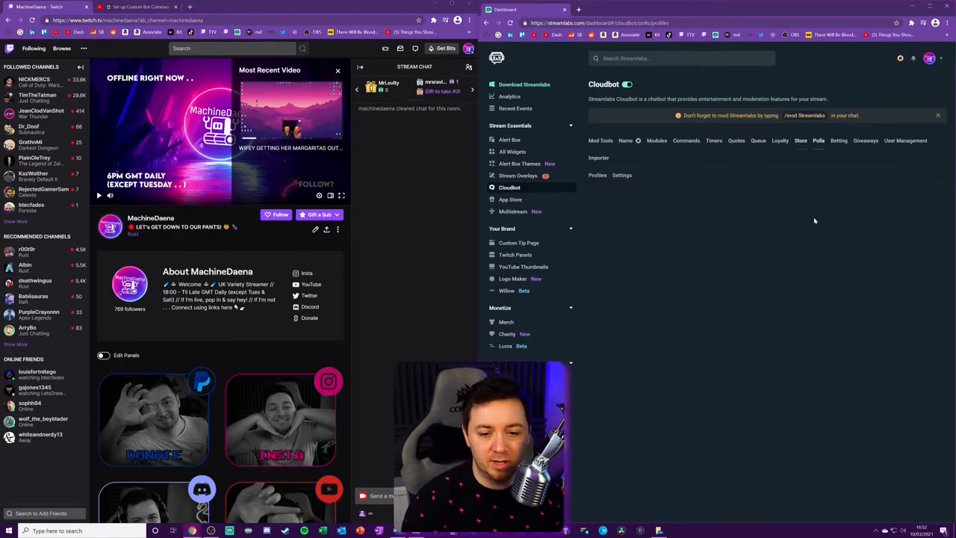
click(840, 140)
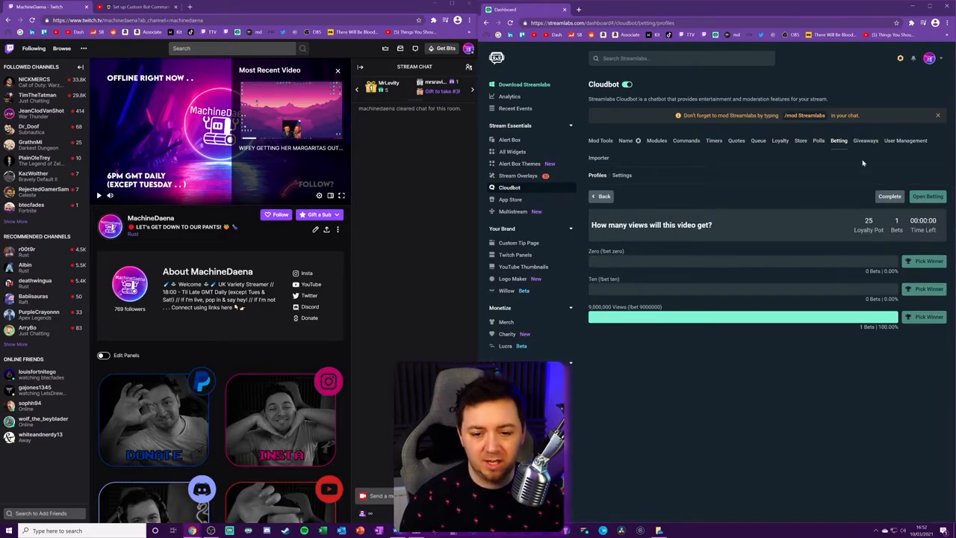
click(866, 140)
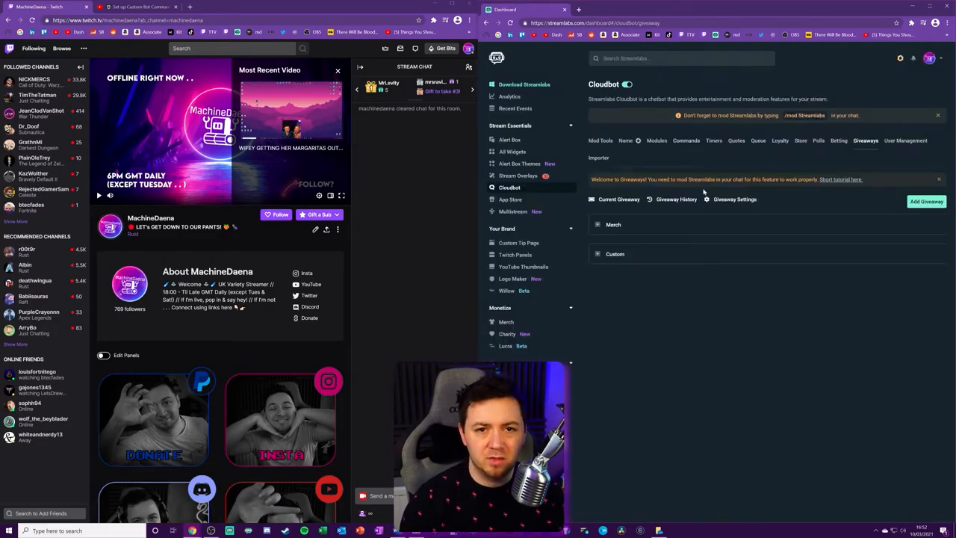
click(685, 141)
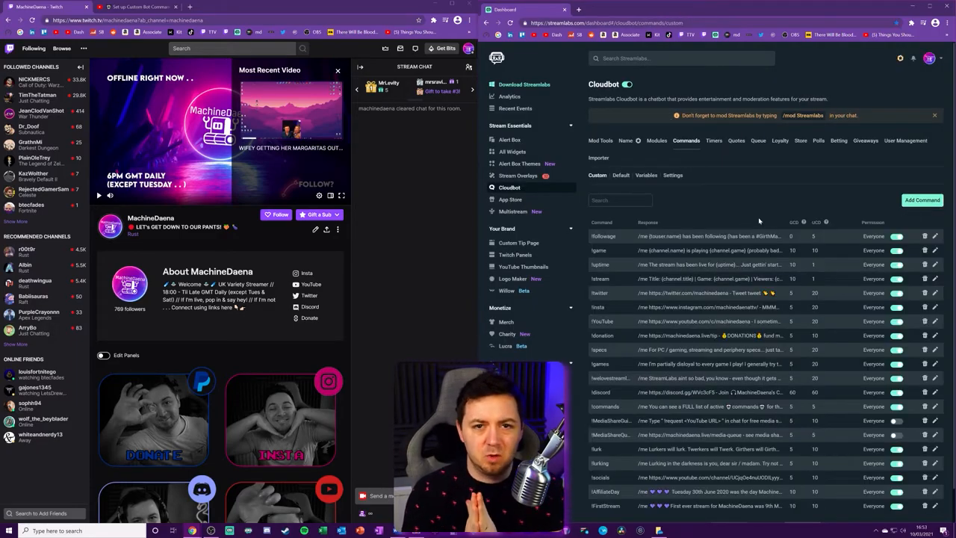